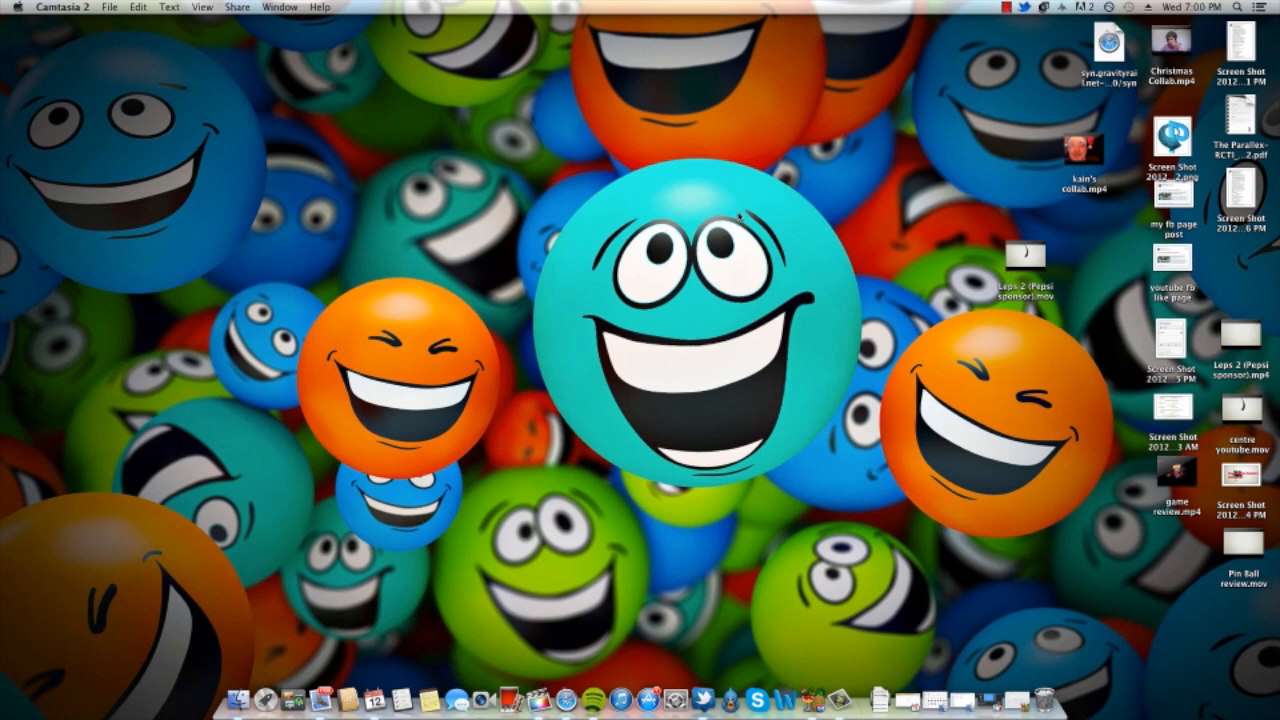
Launch HandBrake with the Leps 2 movie loaded and move its window higher
click(825, 687)
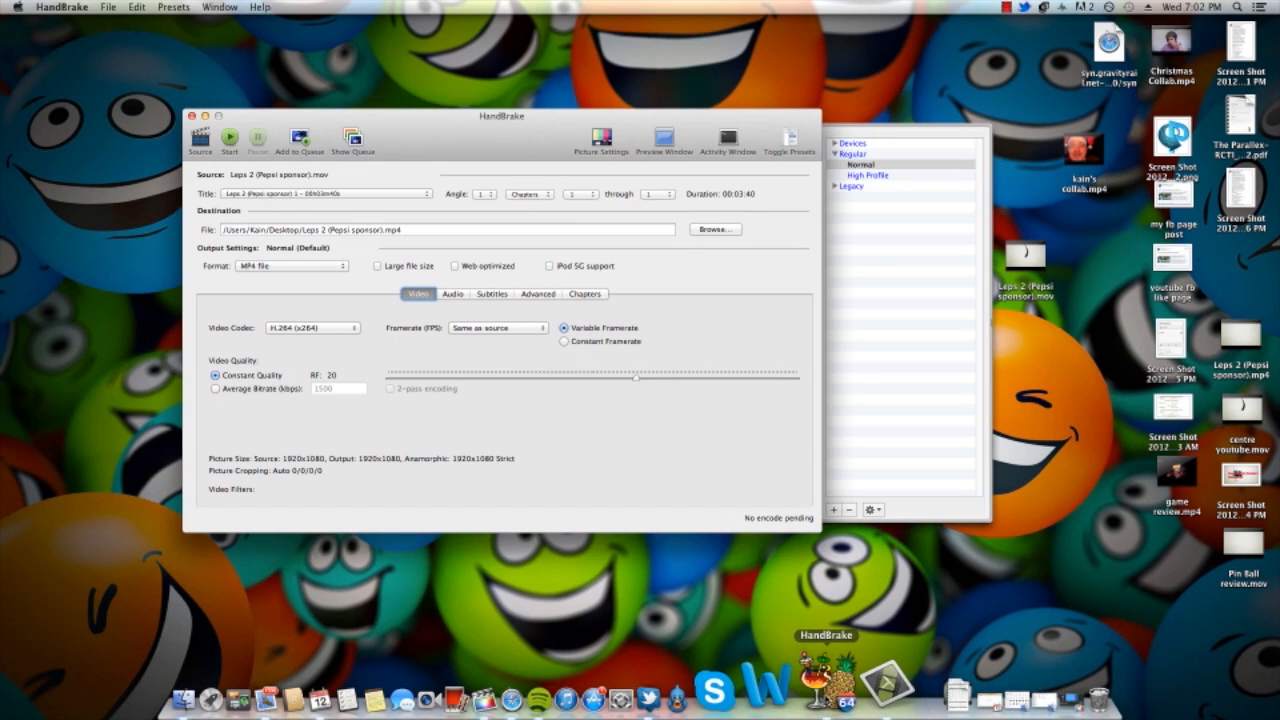
drag(497, 117, 497, 83)
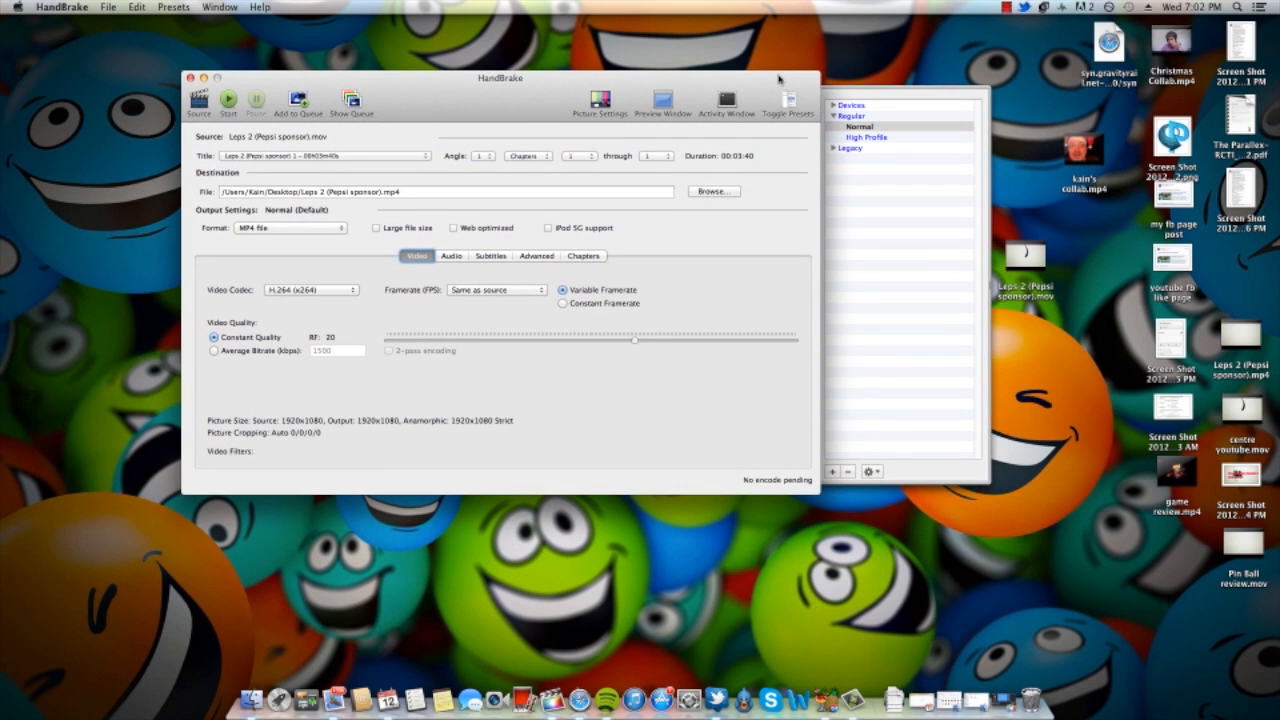
mouse_move(800, 96)
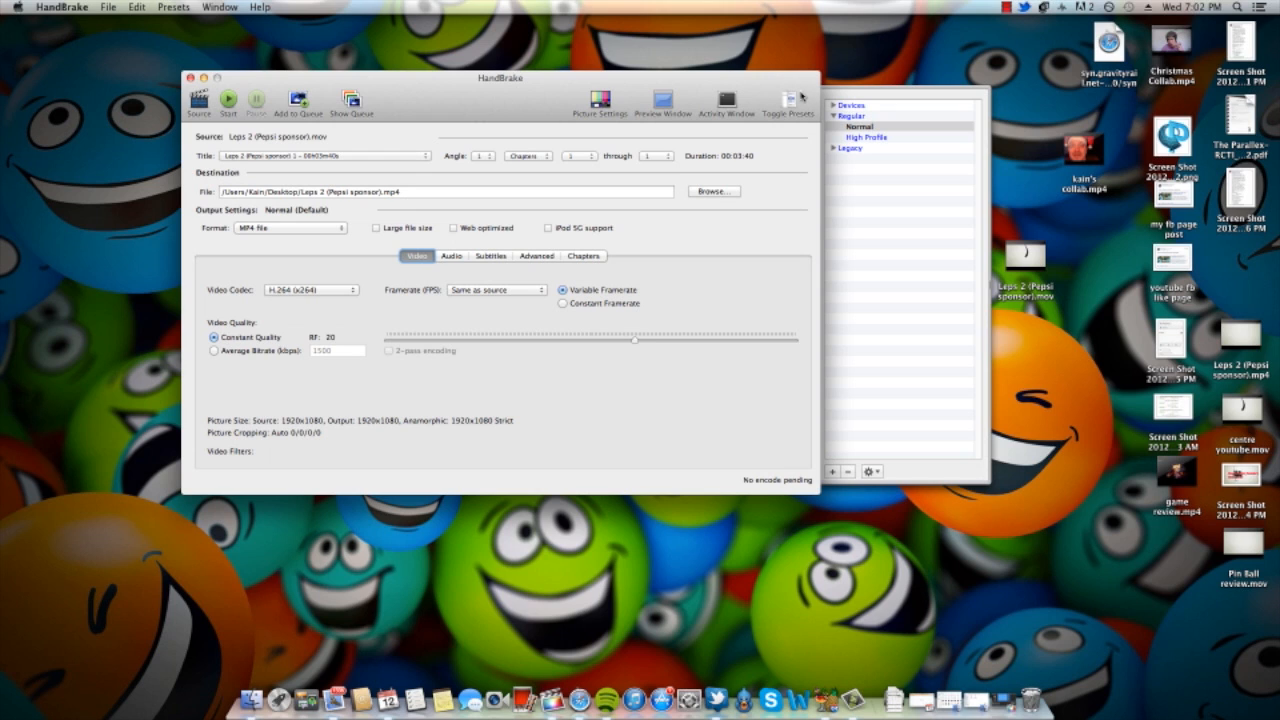
mouse_move(800, 98)
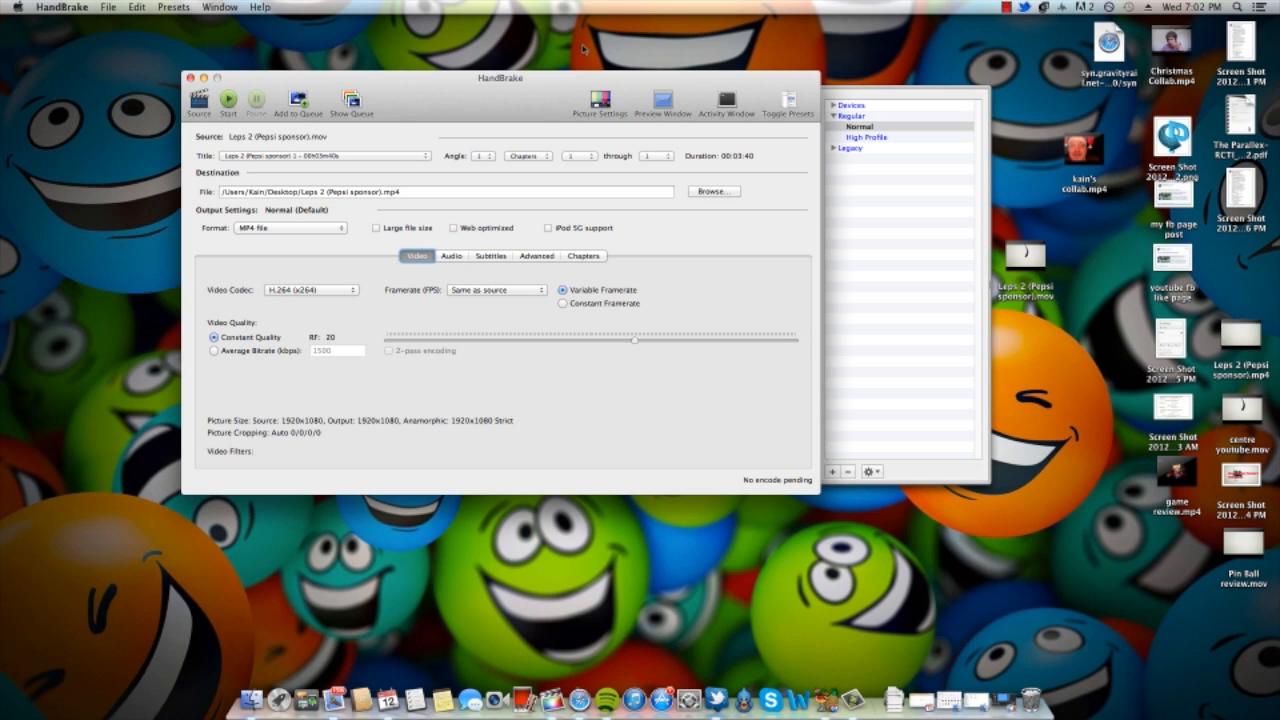
mouse_move(237, 82)
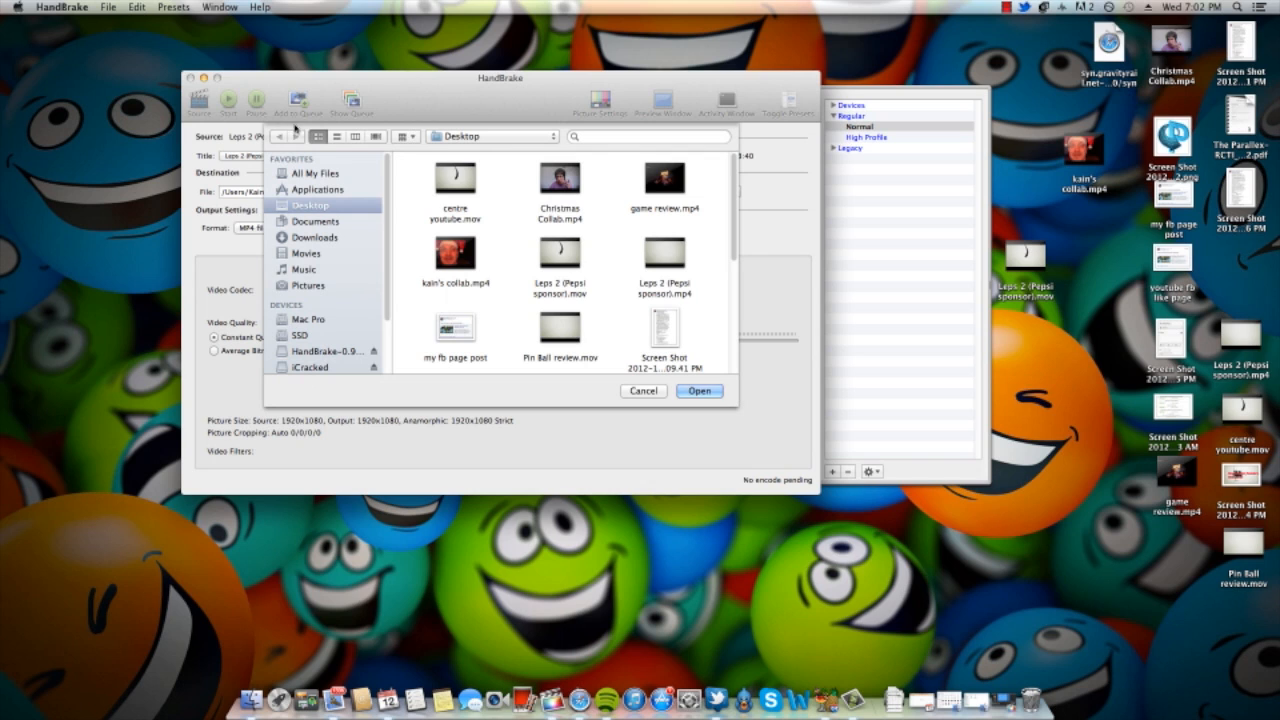
mouse_move(558, 272)
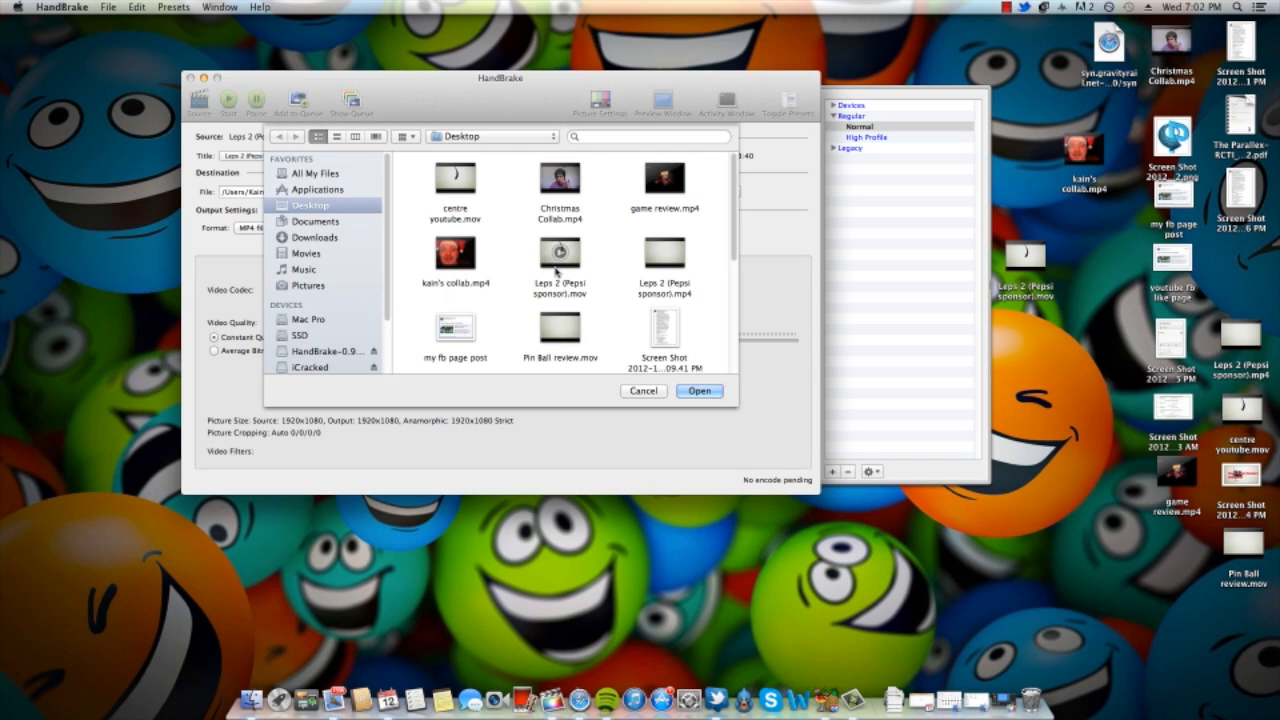
click(560, 260)
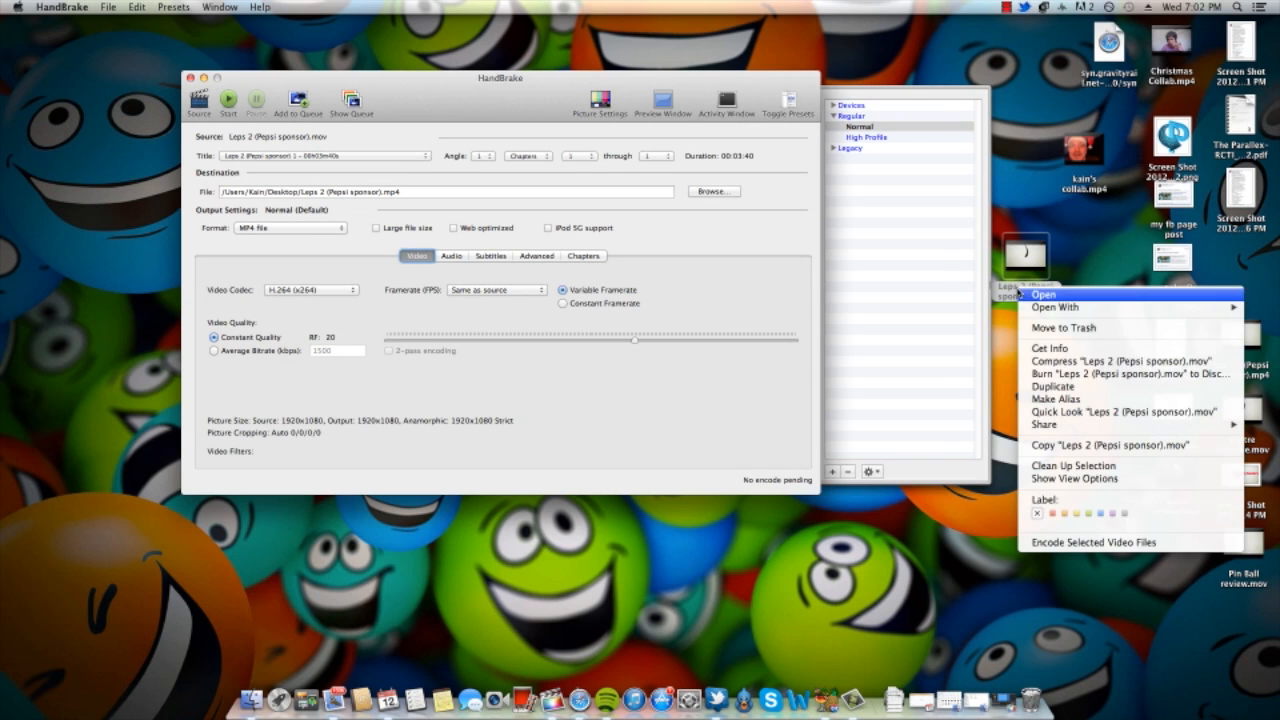
click(1050, 347)
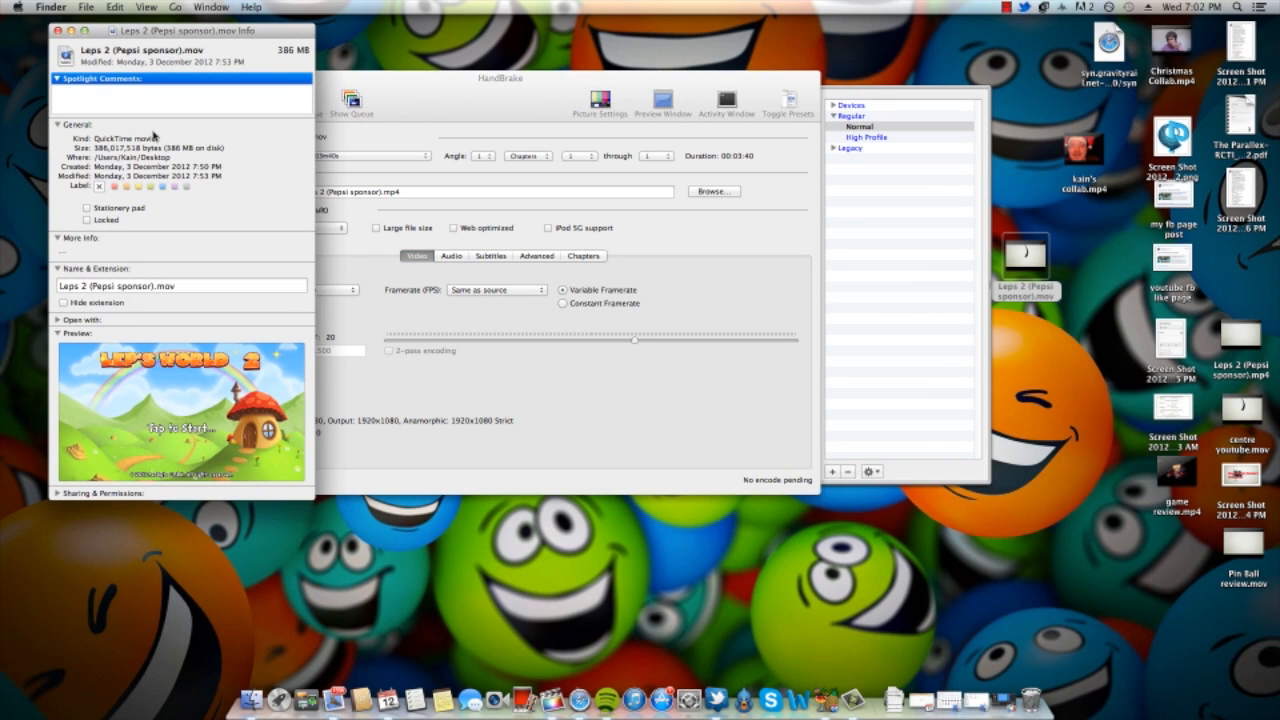
mouse_move(235, 155)
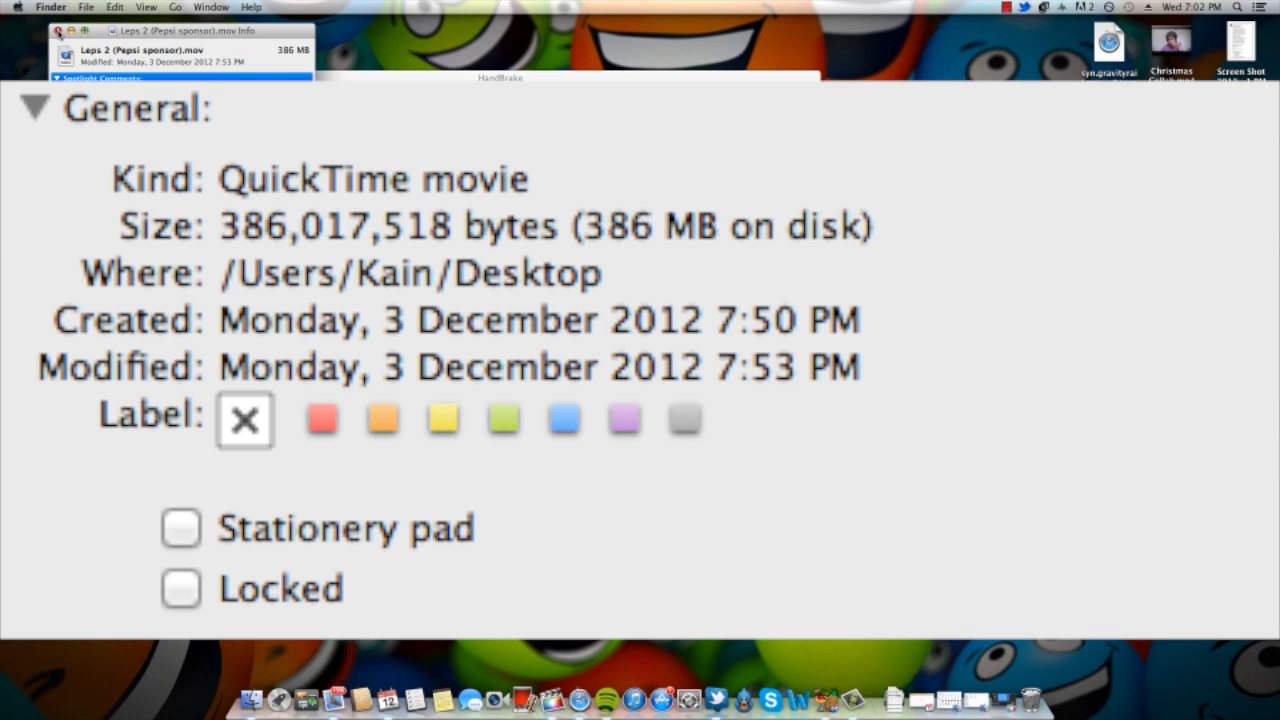
click(58, 31)
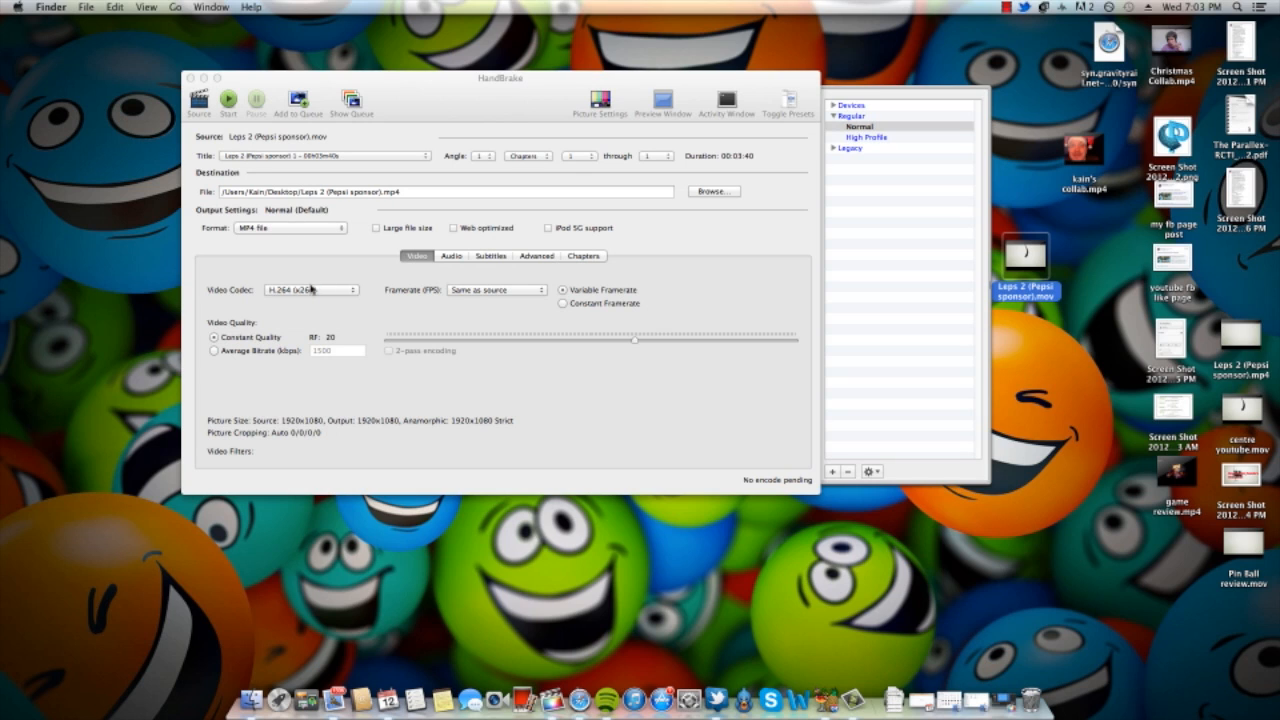
mouse_move(464, 306)
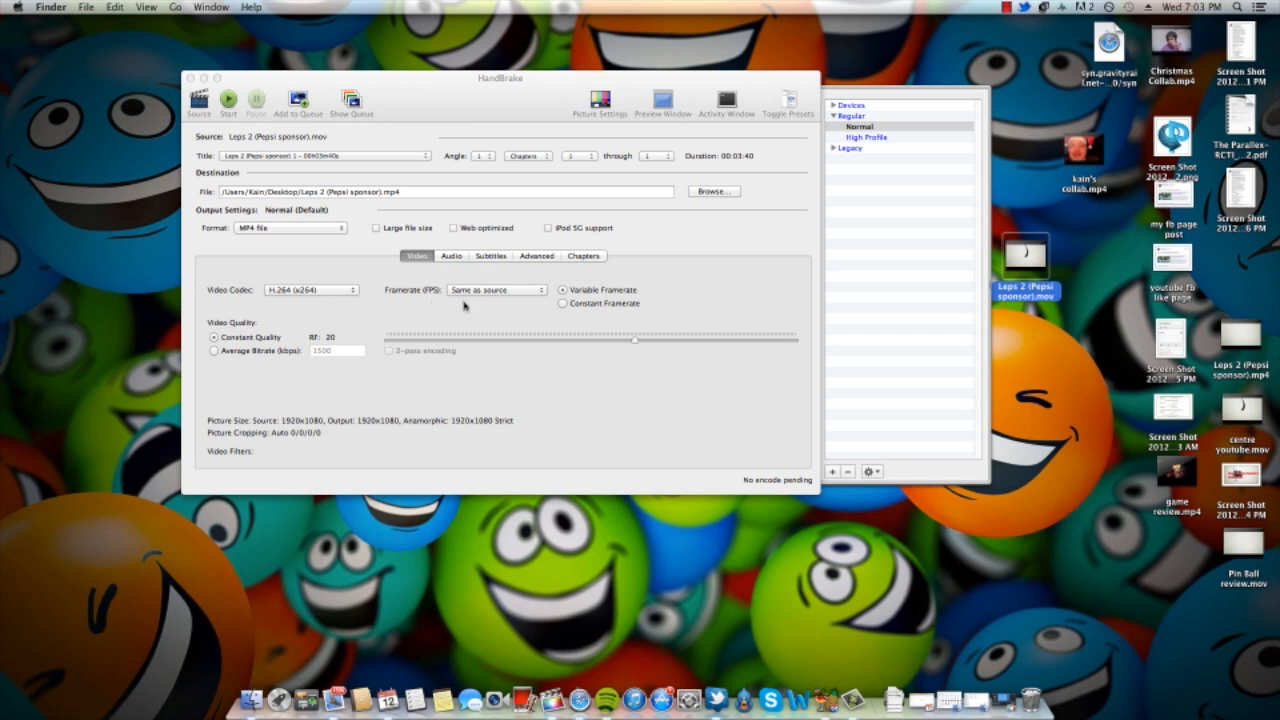
mouse_move(513, 300)
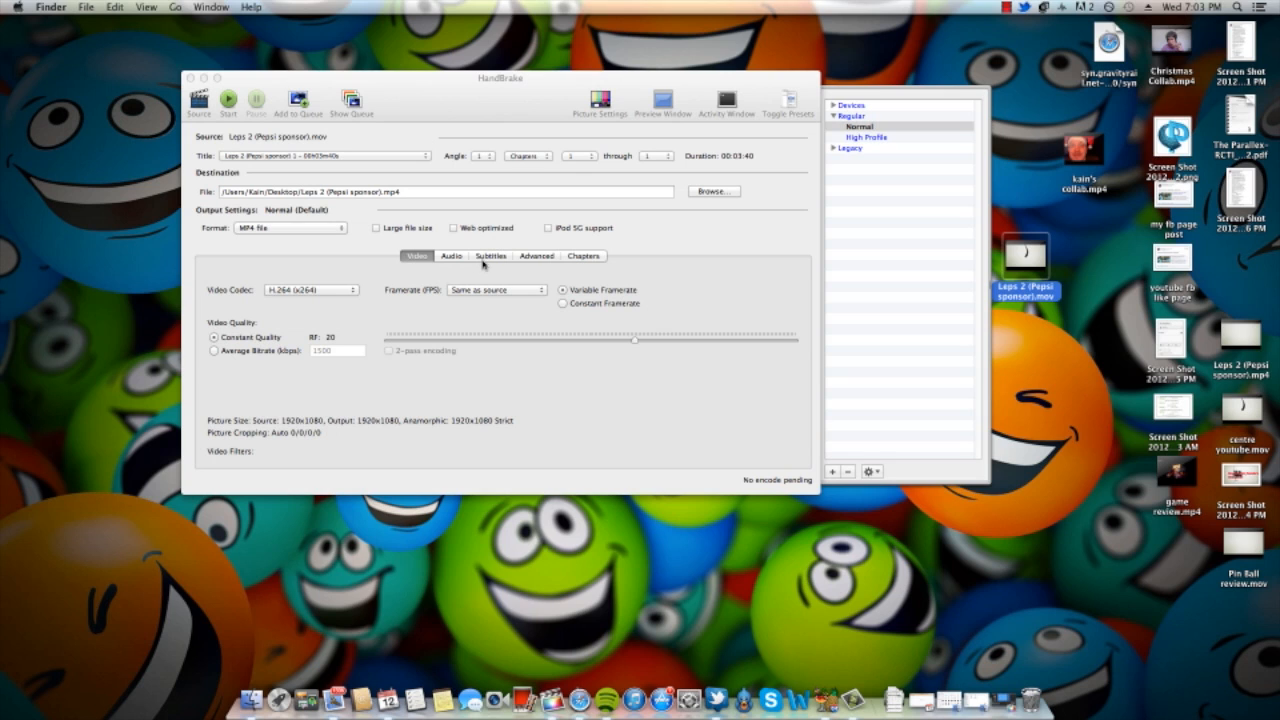
mouse_move(460, 263)
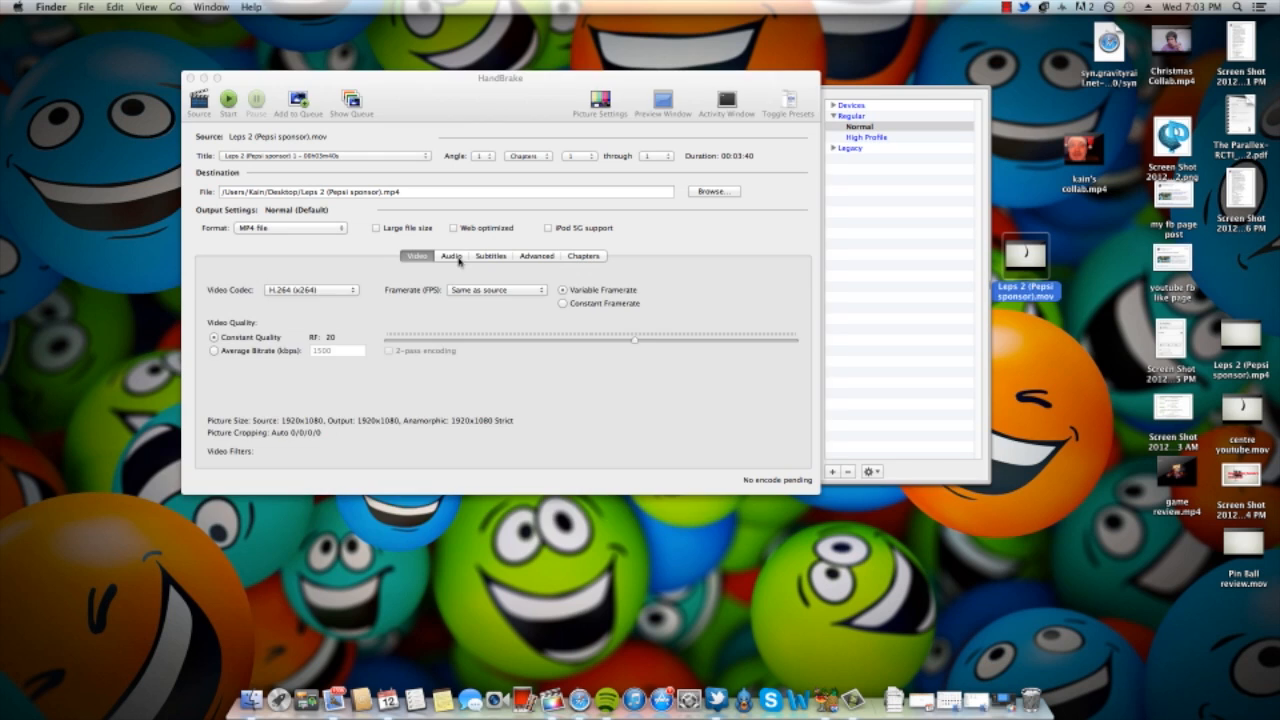
Review Audio, Subtitles, Advanced and Chapters, ending on H.264 Constant Quality RF 20
click(451, 256)
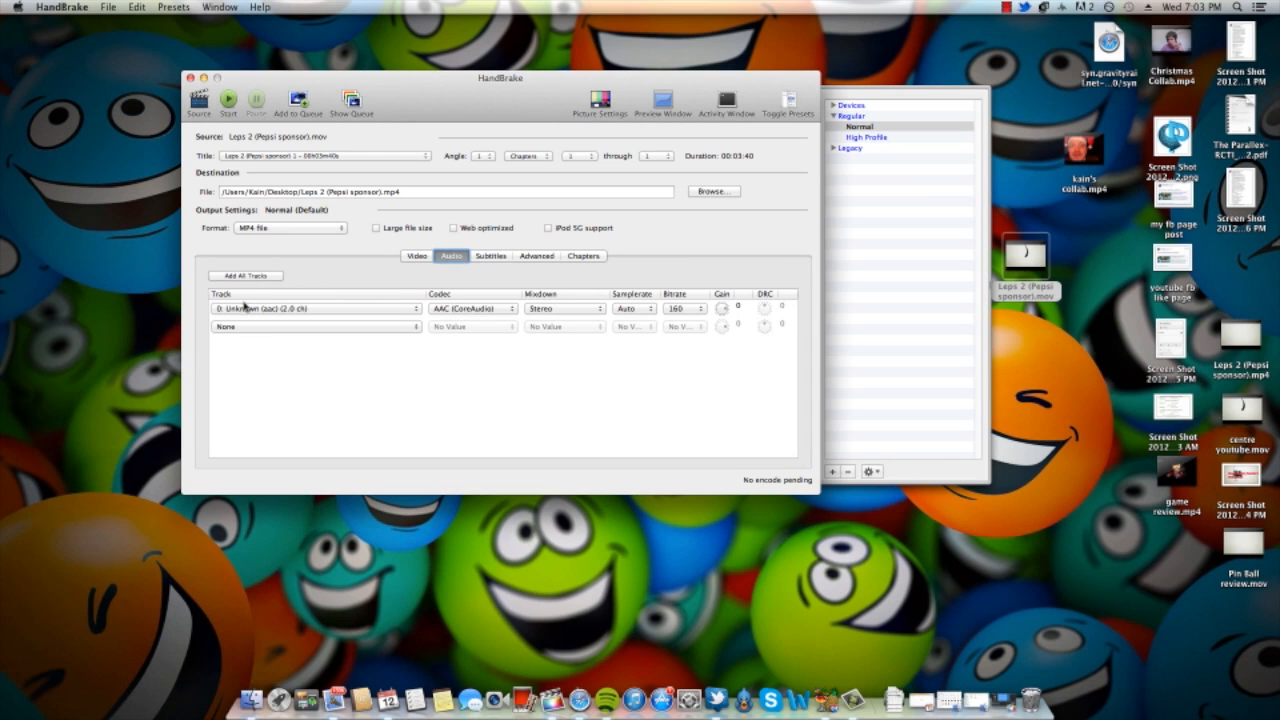
click(491, 256)
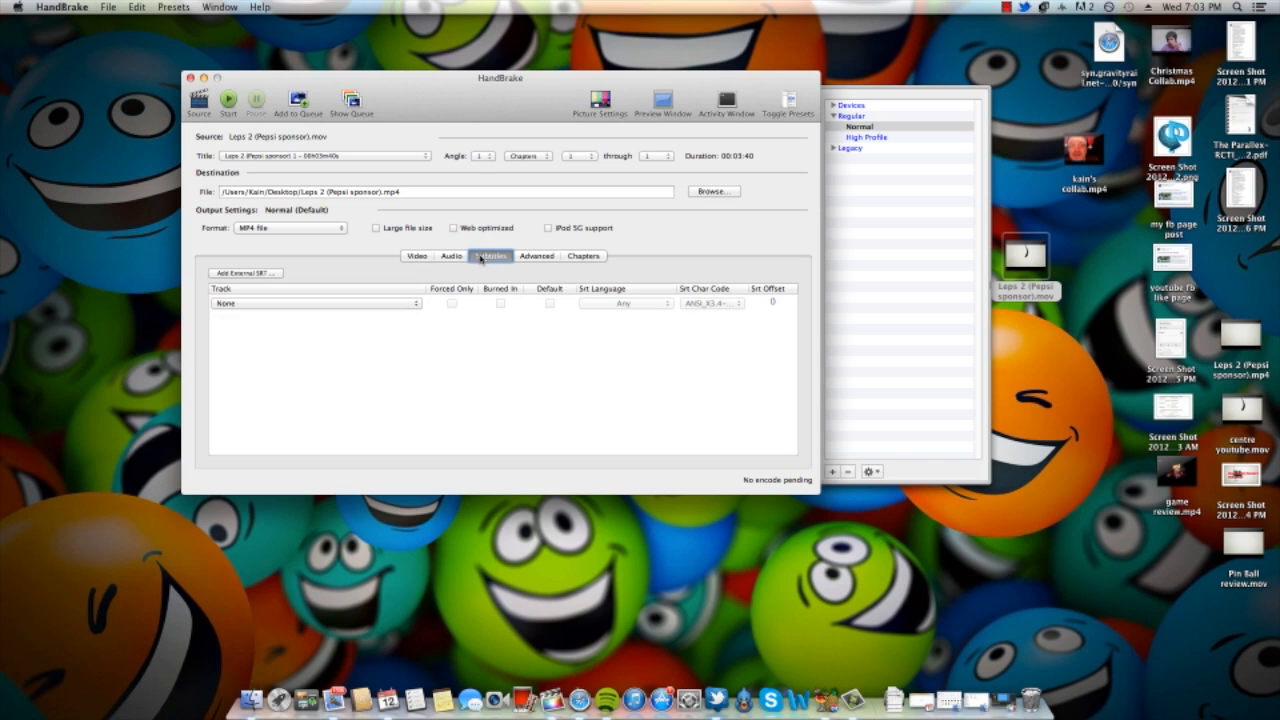
click(537, 256)
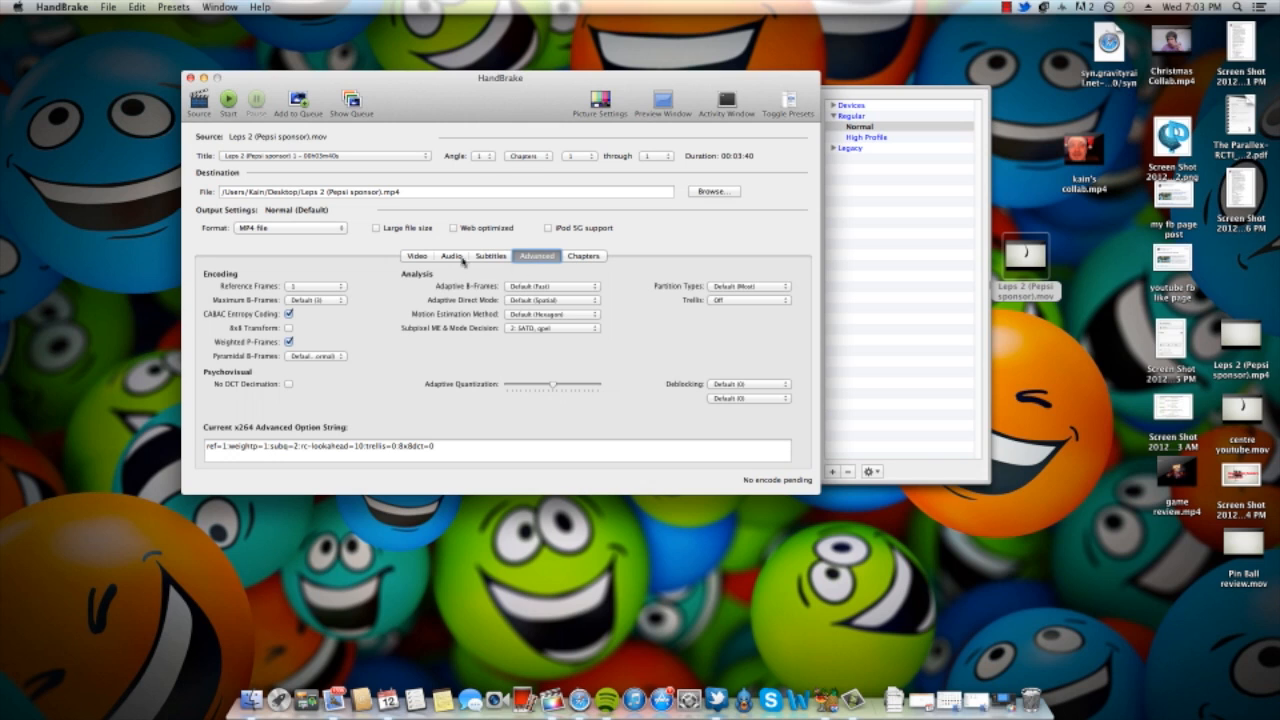
mouse_move(358, 302)
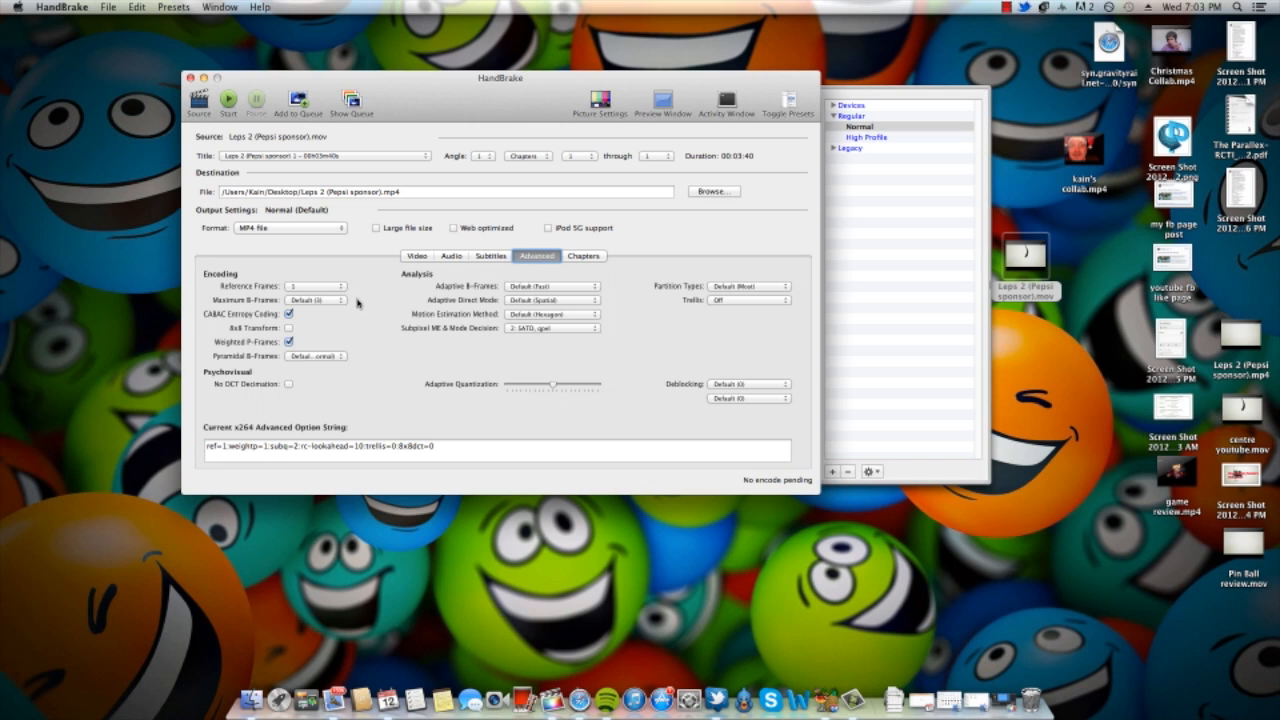
mouse_move(407, 314)
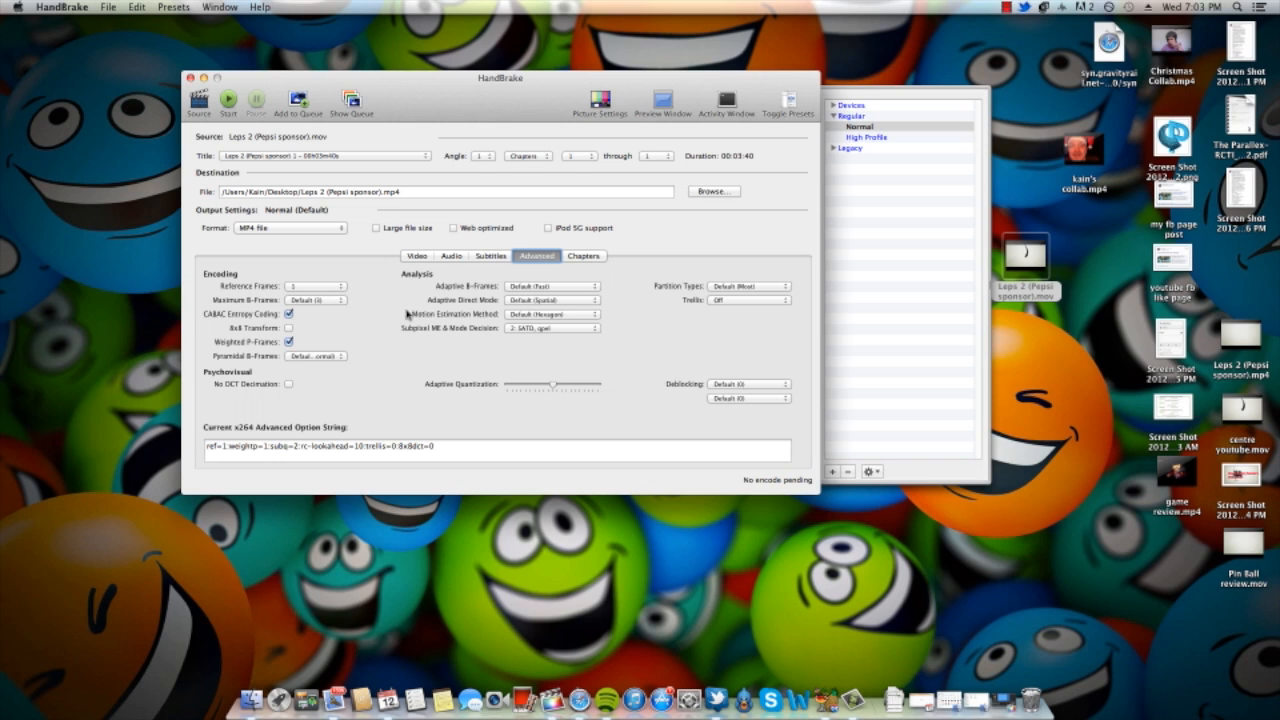
click(583, 256)
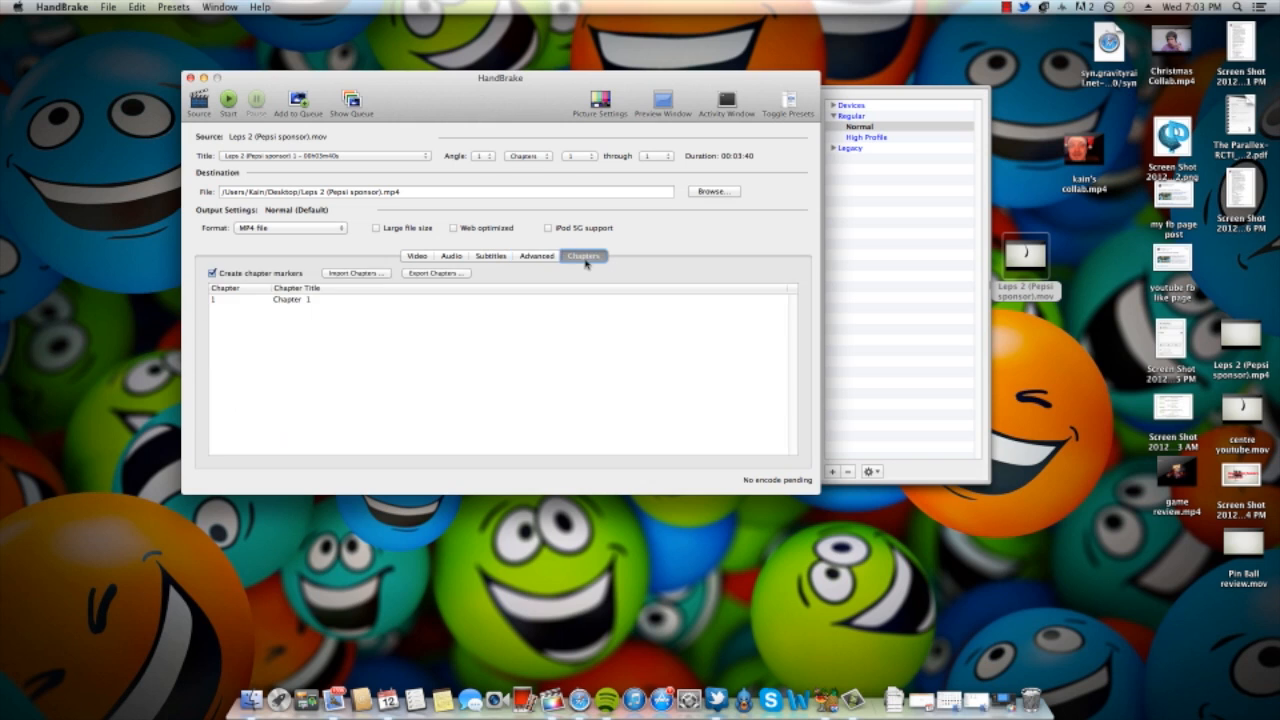
mouse_move(472, 252)
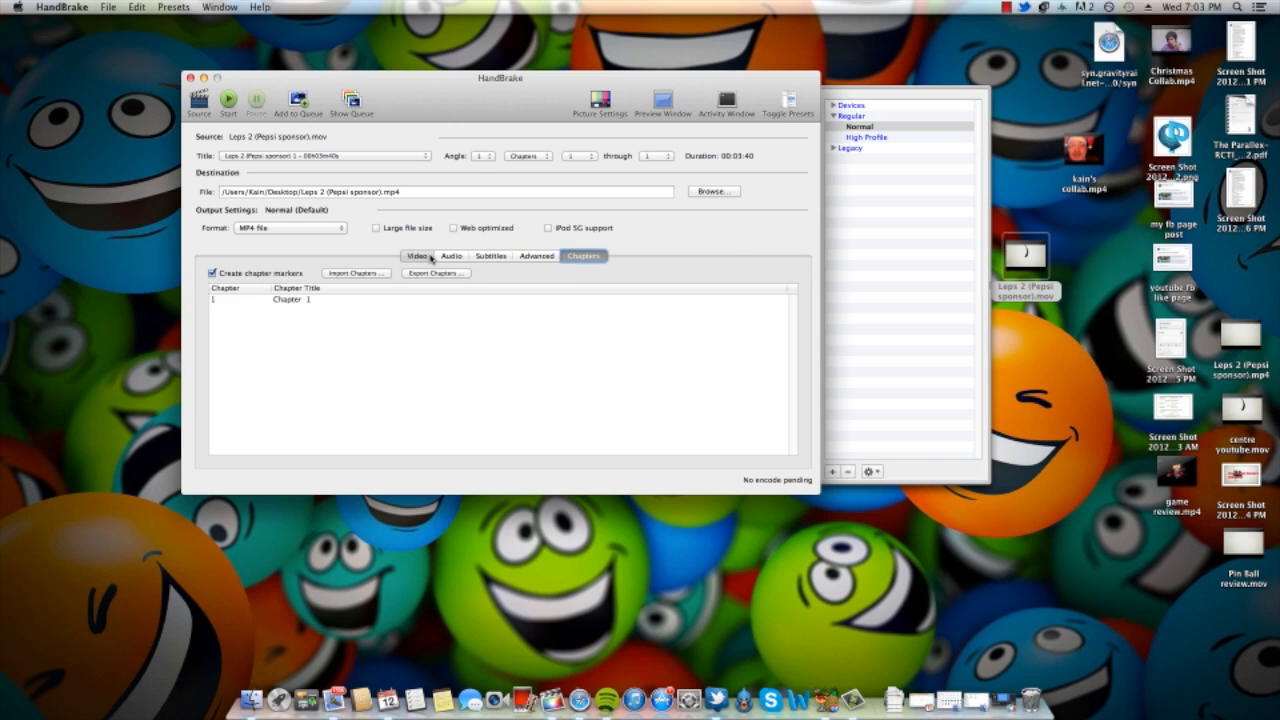
click(417, 255)
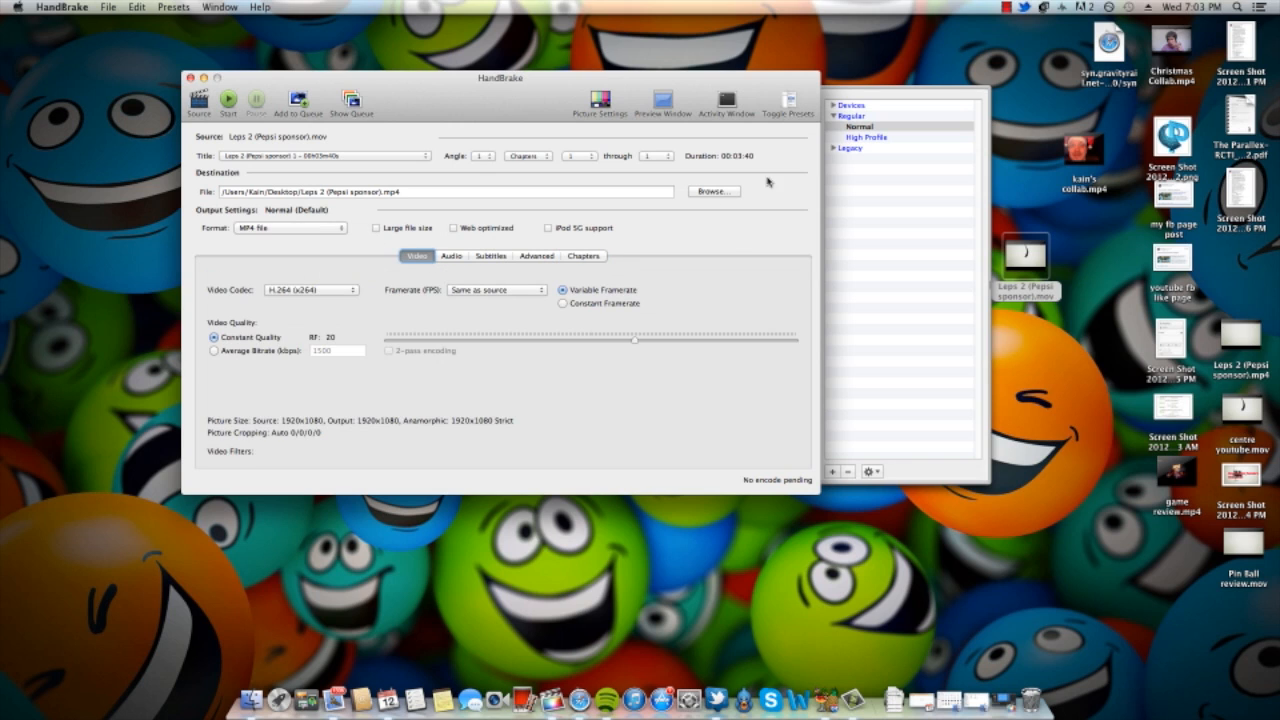
mouse_move(384, 208)
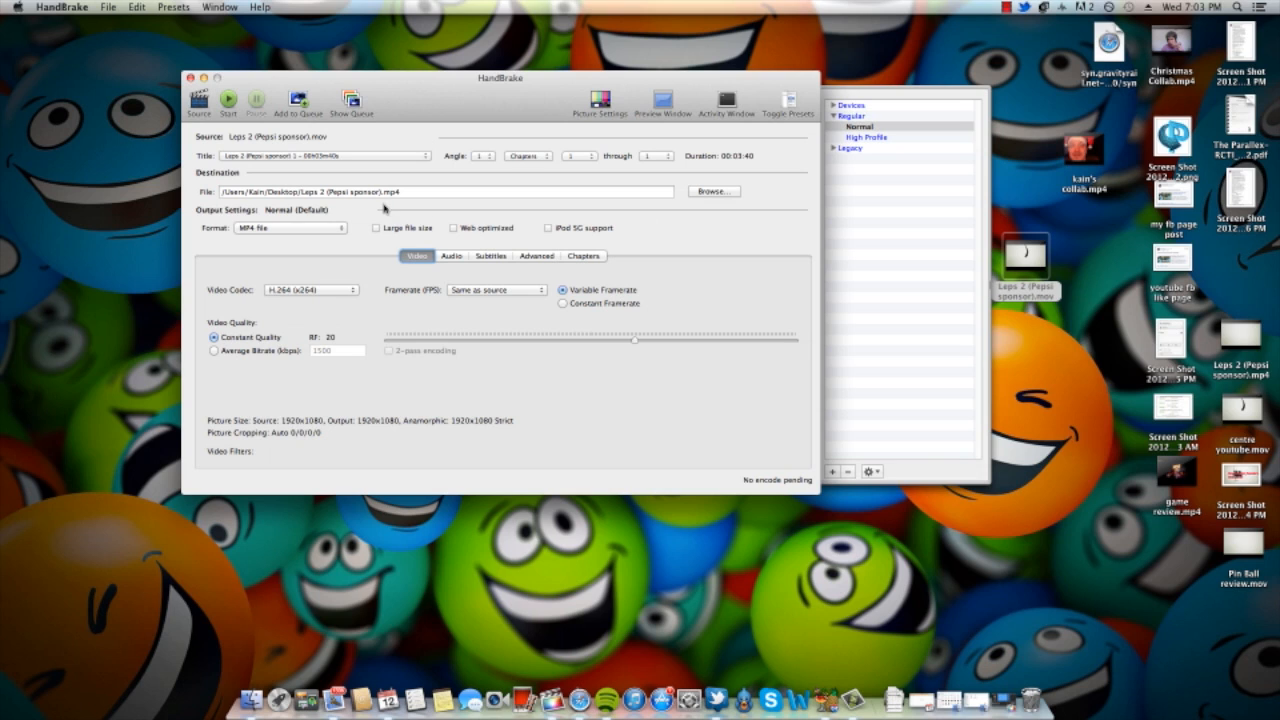
mouse_move(423, 202)
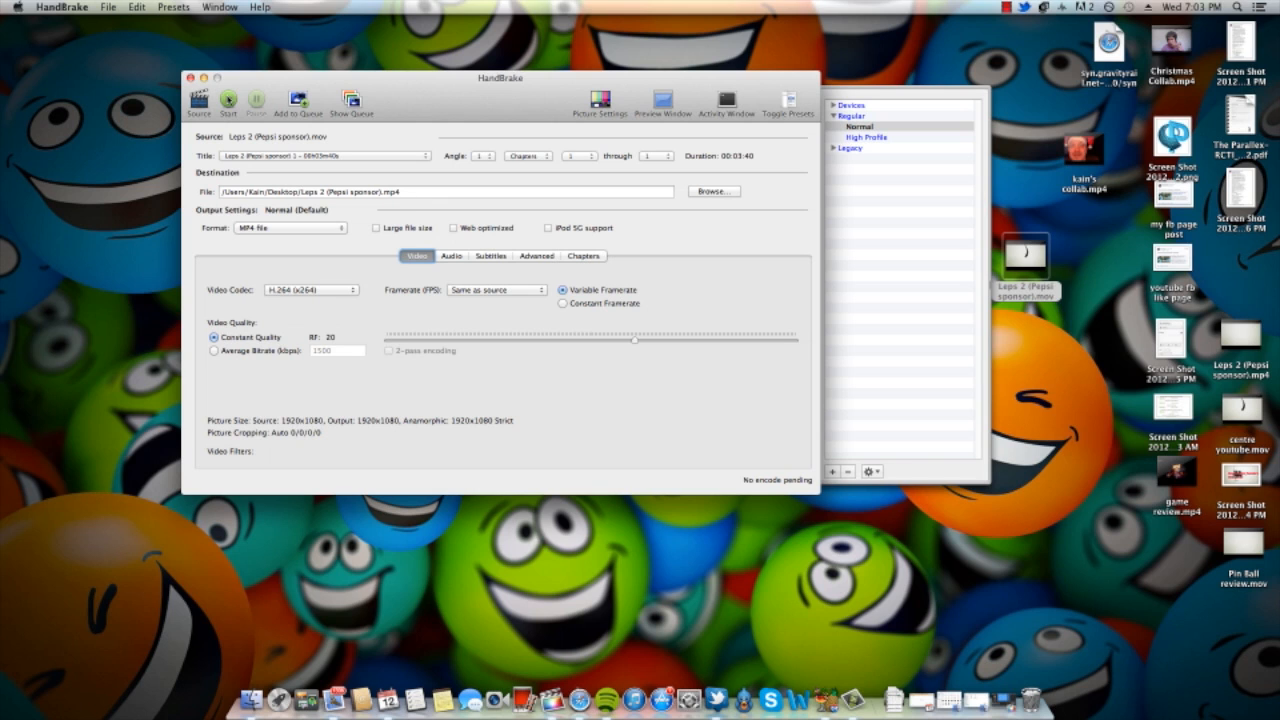
Rename the output file to 'compress video.mp4' on the Desktop and save
click(714, 191)
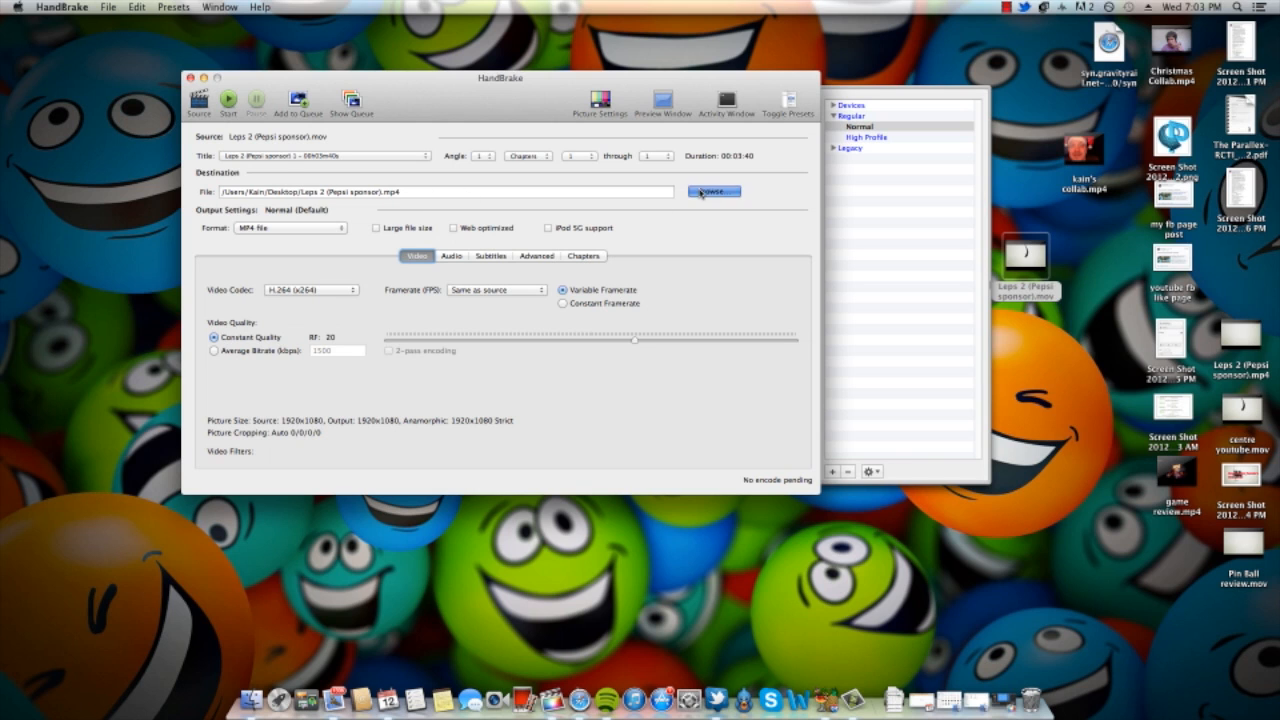
click(713, 191)
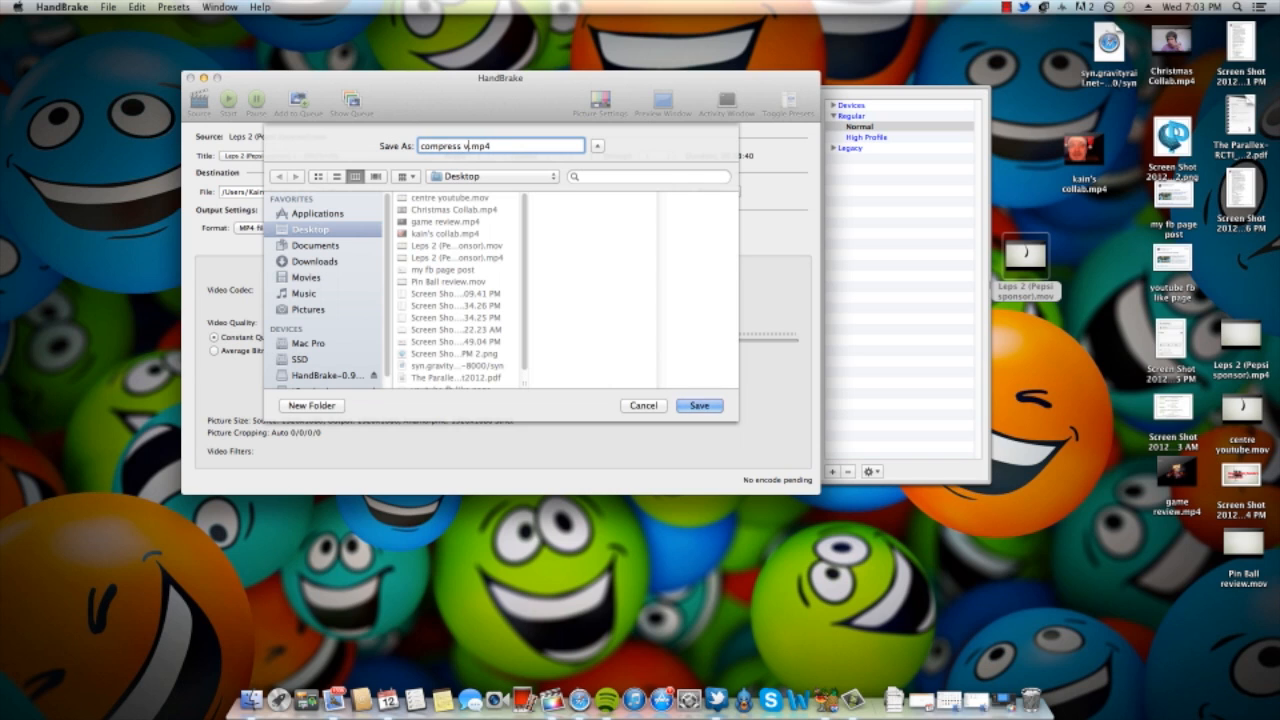
text(ideo)
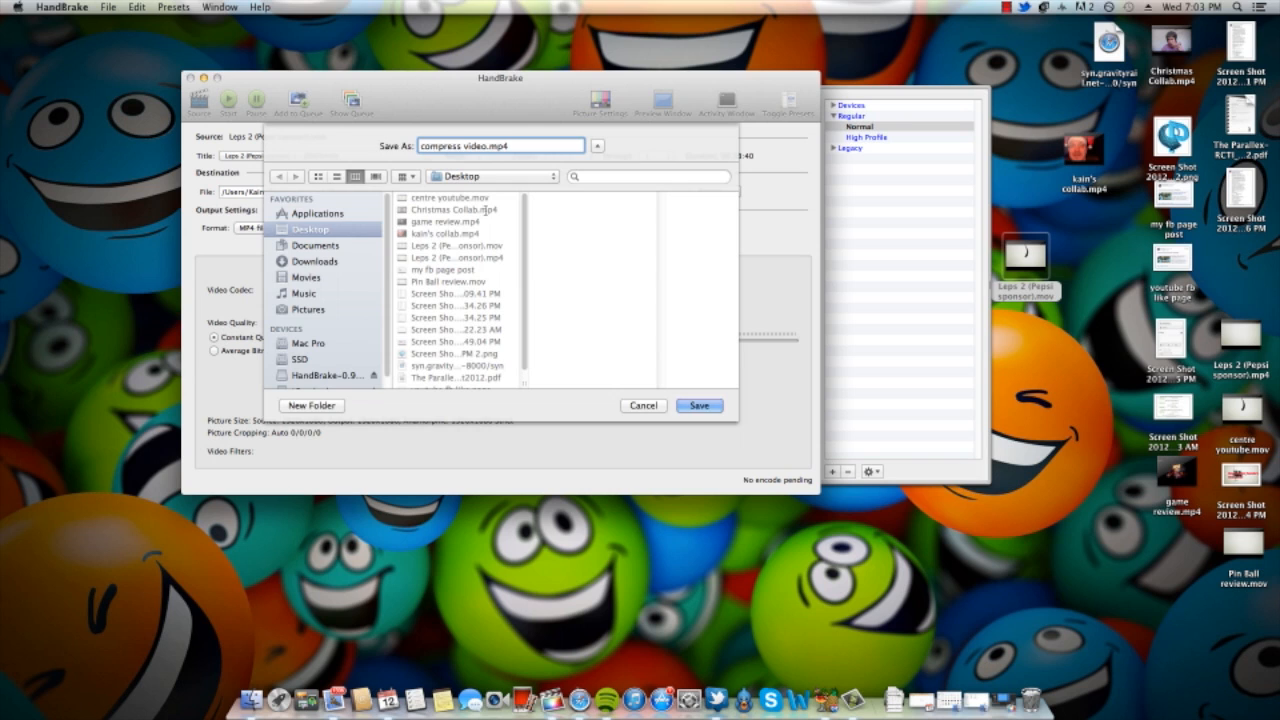
click(698, 405)
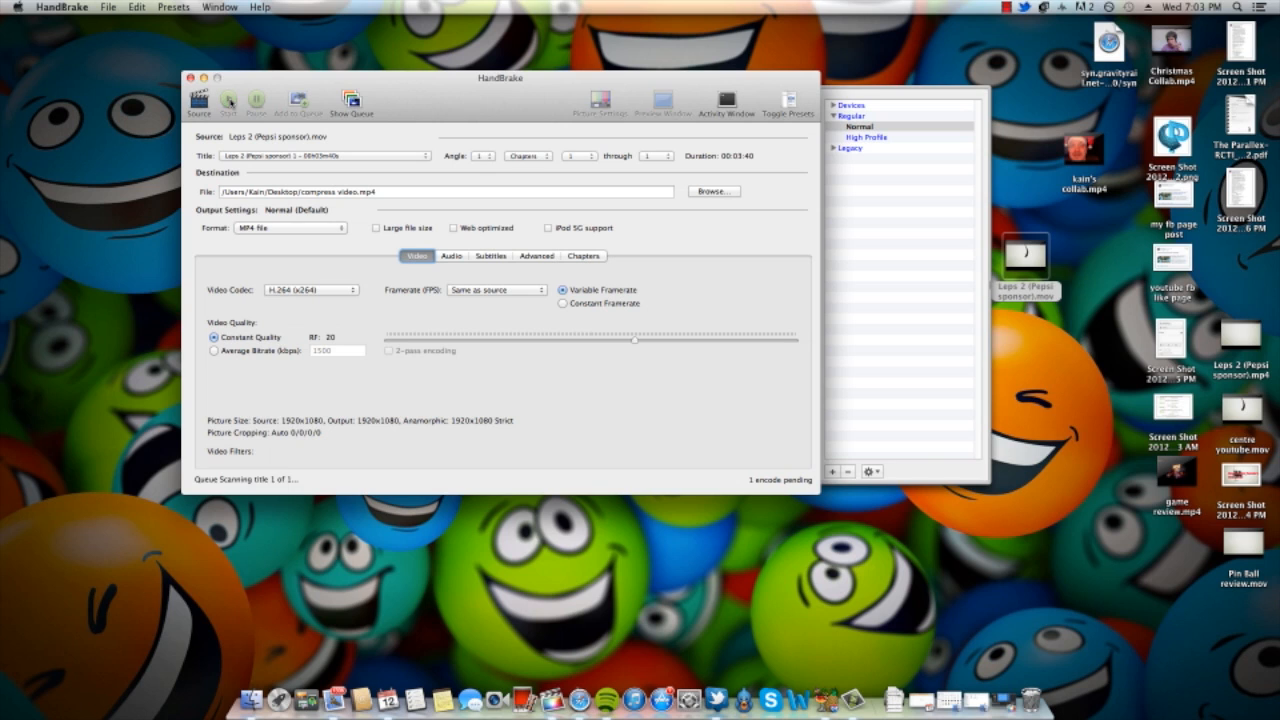
Start the encode to compress video.mp4 and dismiss the completion alert
click(198, 103)
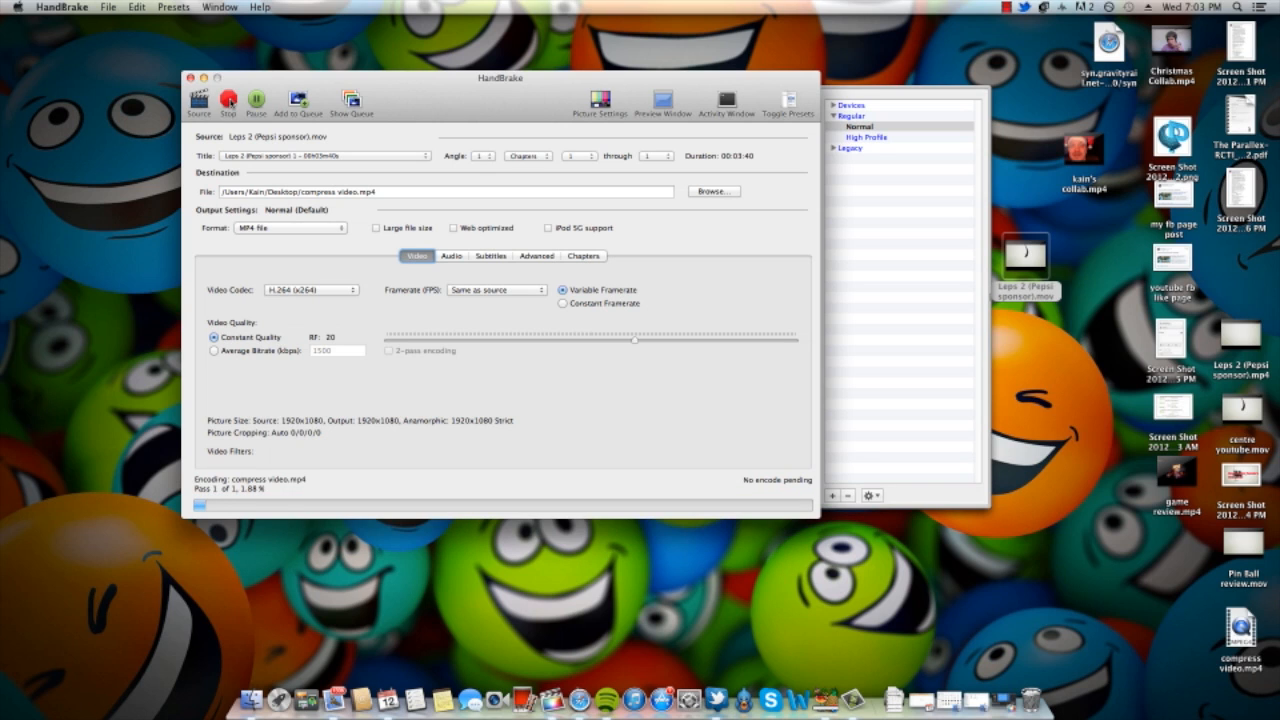
mouse_move(228, 100)
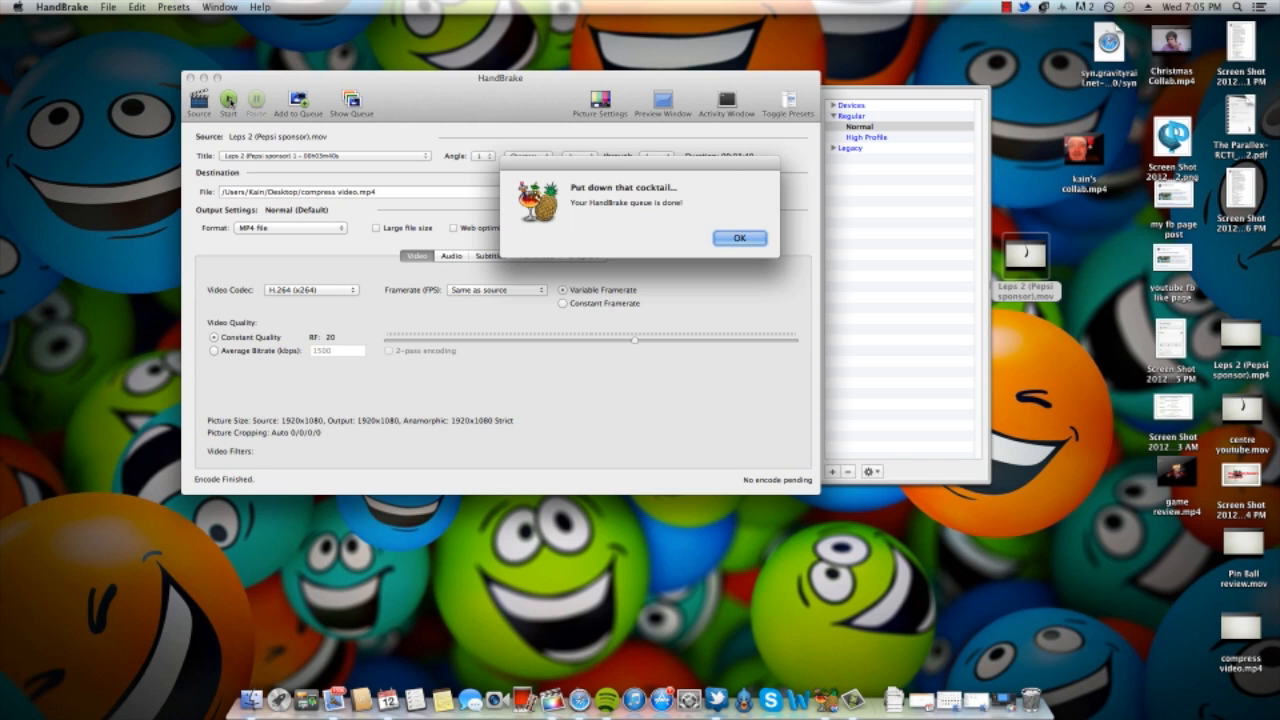
mouse_move(410, 90)
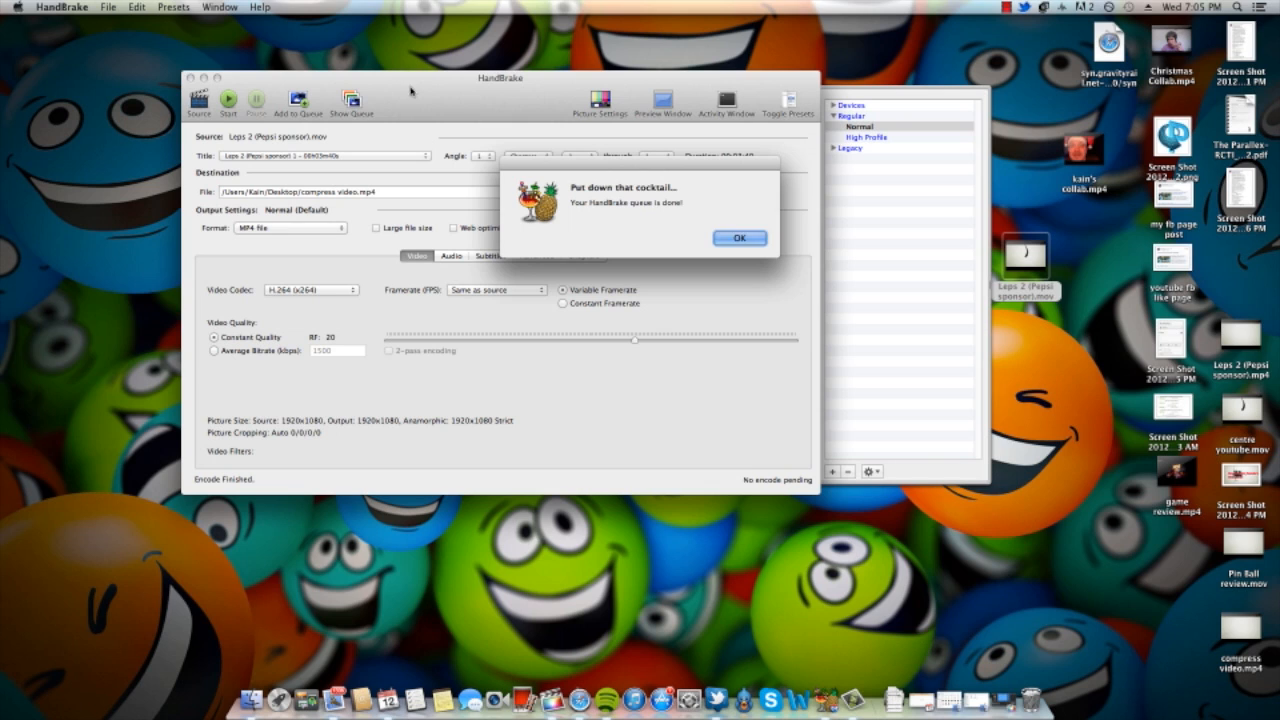
click(739, 238)
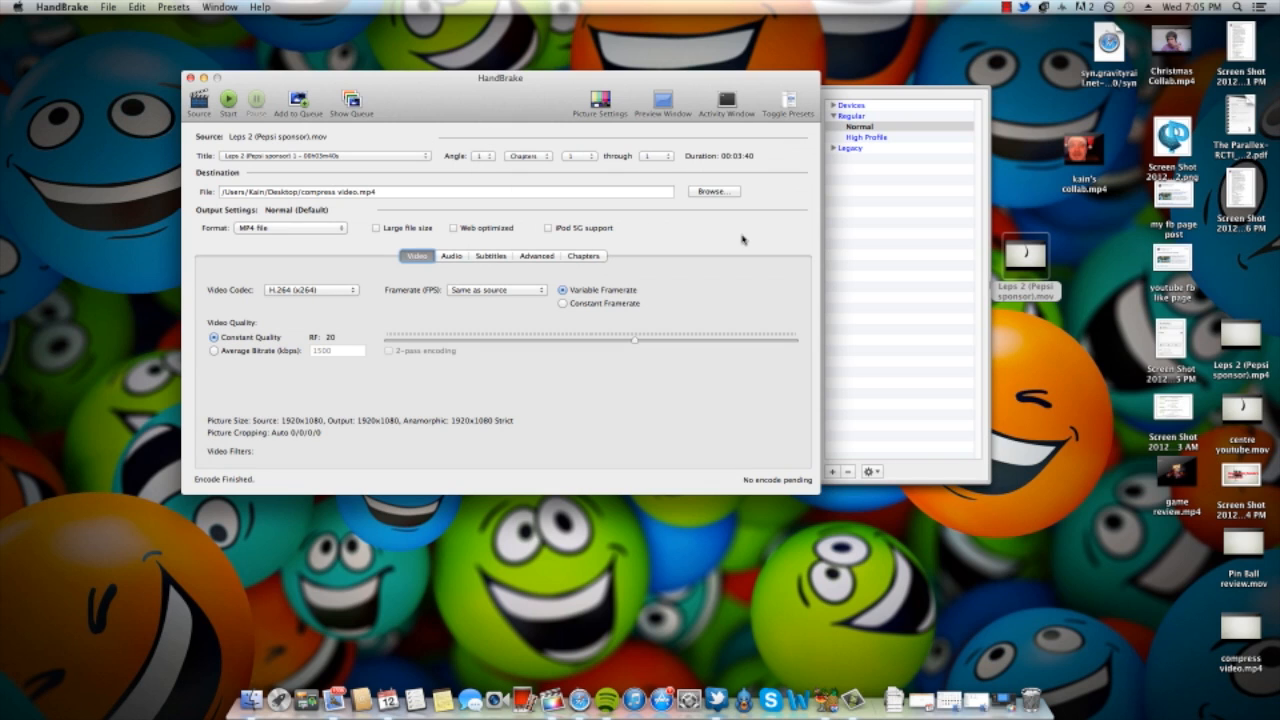
mouse_move(740, 225)
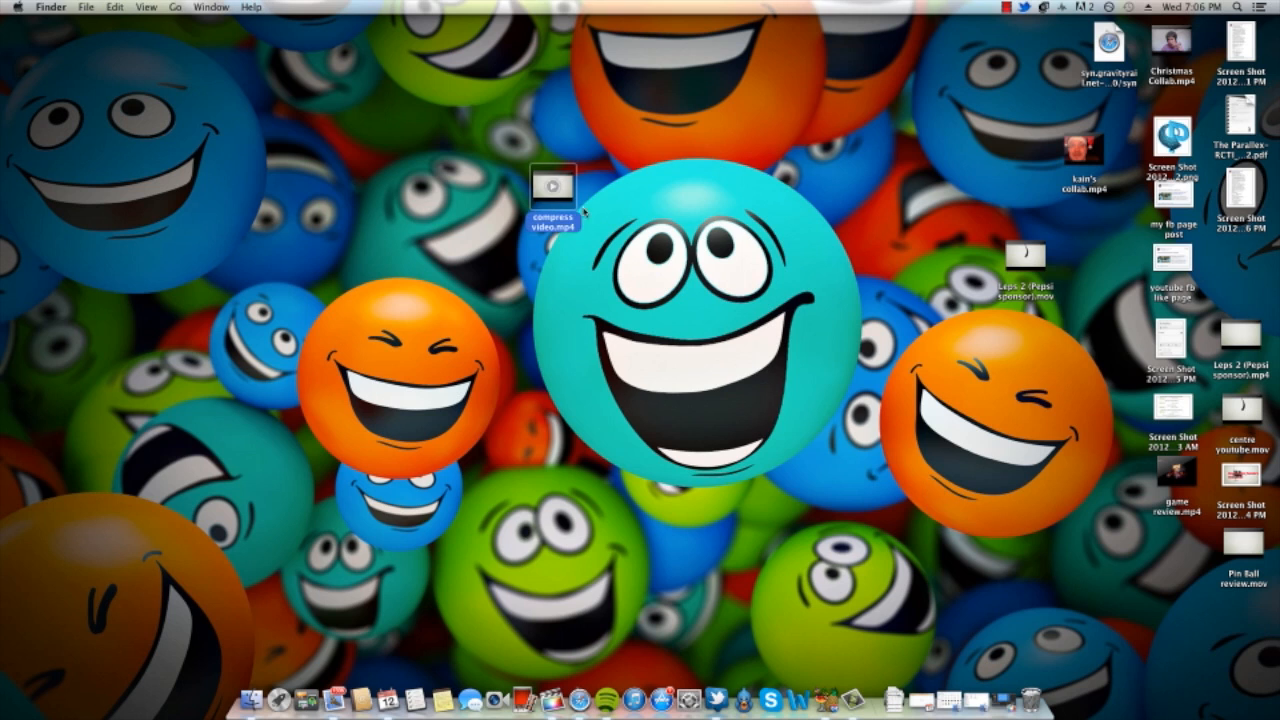
Place the original movie beside compress video.mp4 and open Get Info on both
drag(1025, 255, 700, 195)
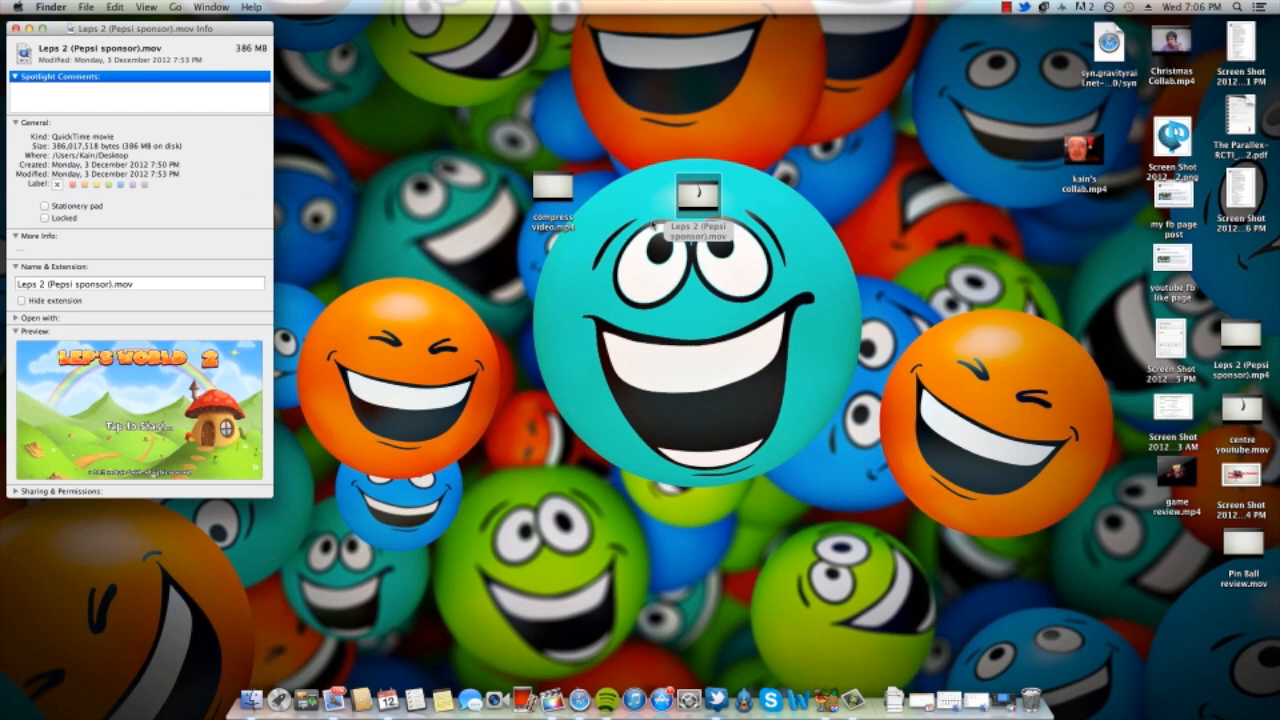
right_click(553, 200)
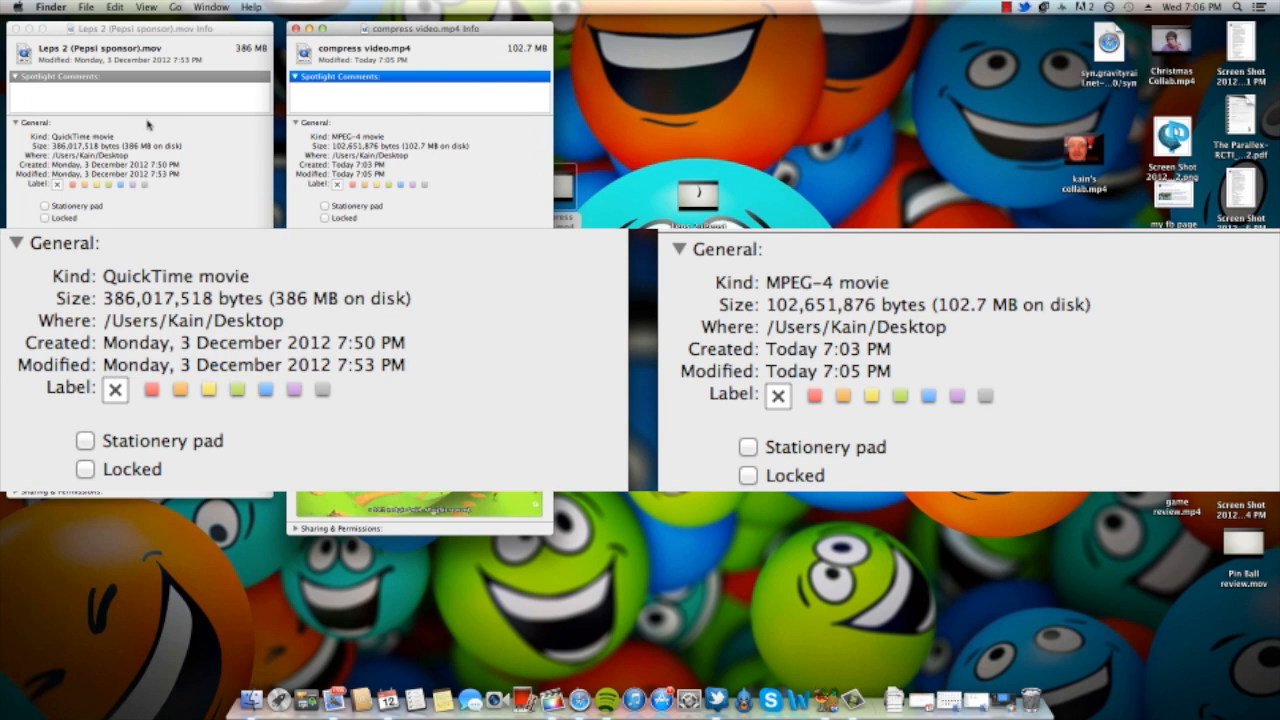
mouse_move(128, 152)
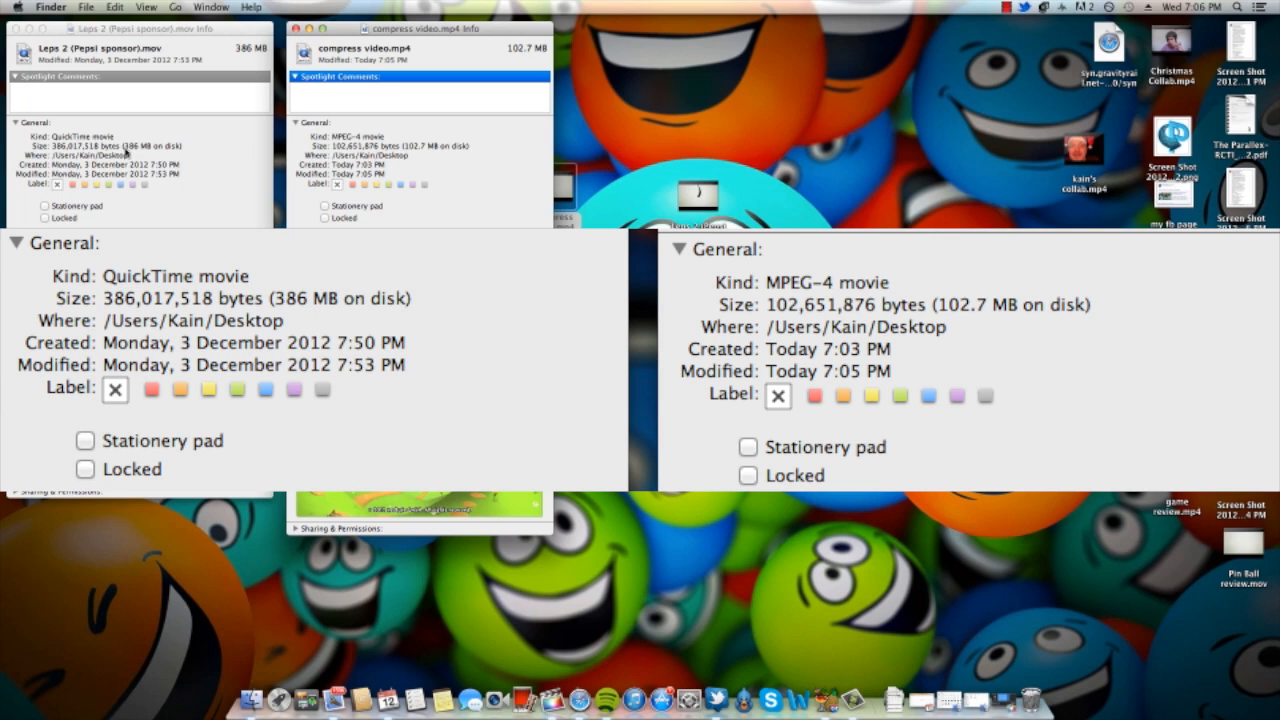
mouse_move(212, 152)
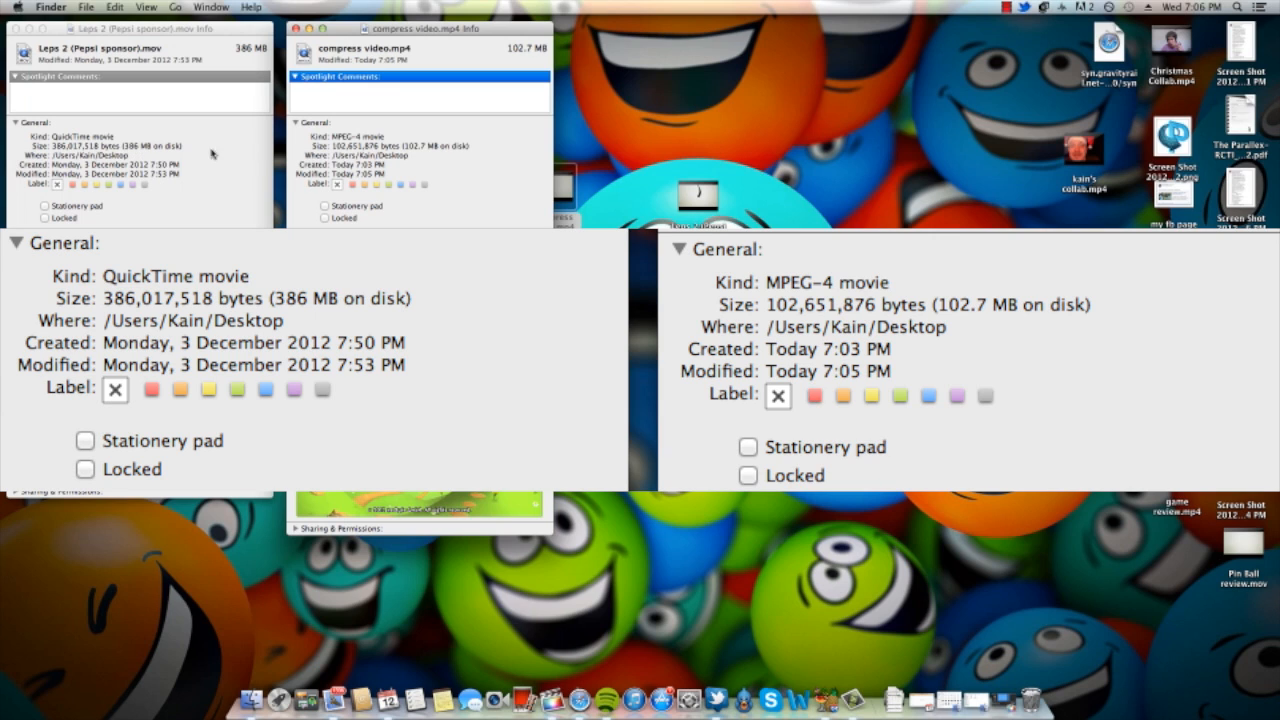
mouse_move(430, 153)
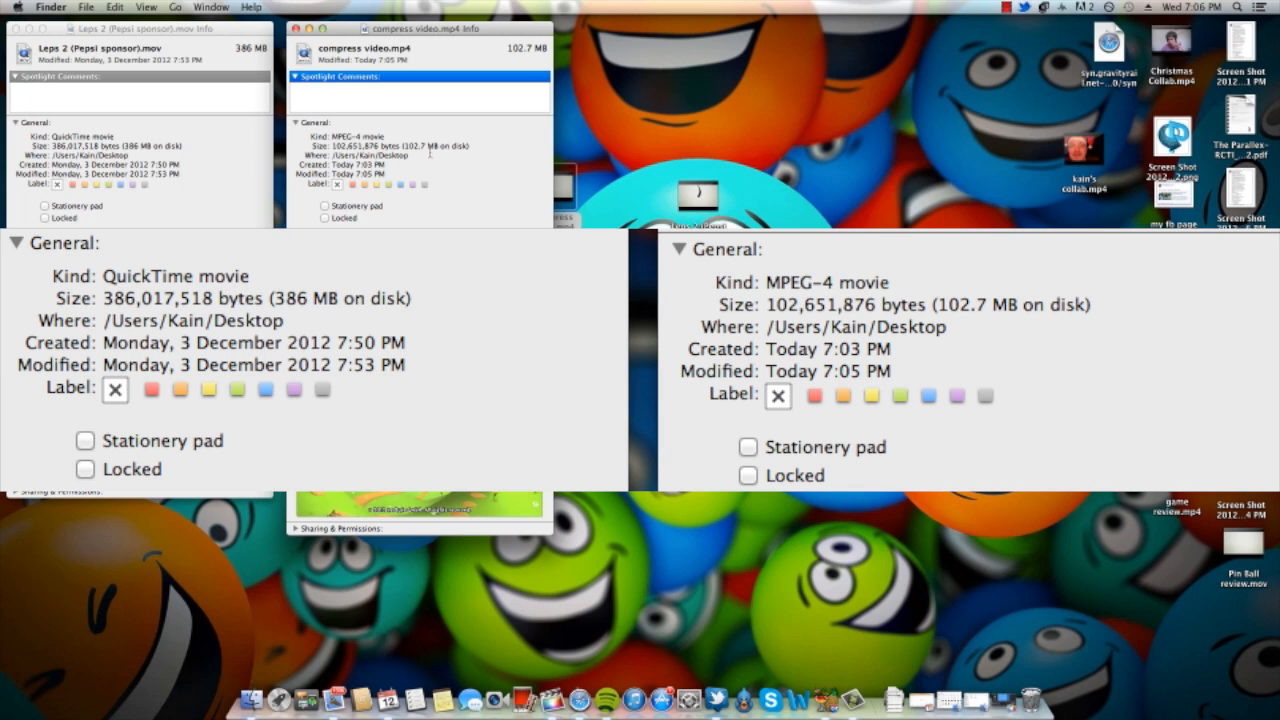